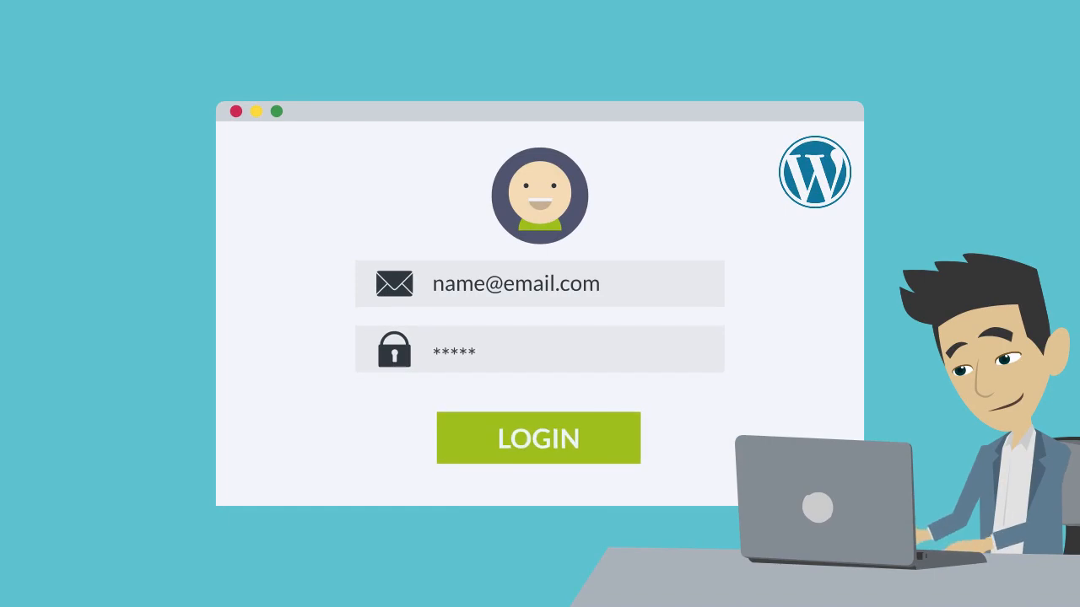
Step: Sign in to the WordPress site with the entered email and password
click(538, 439)
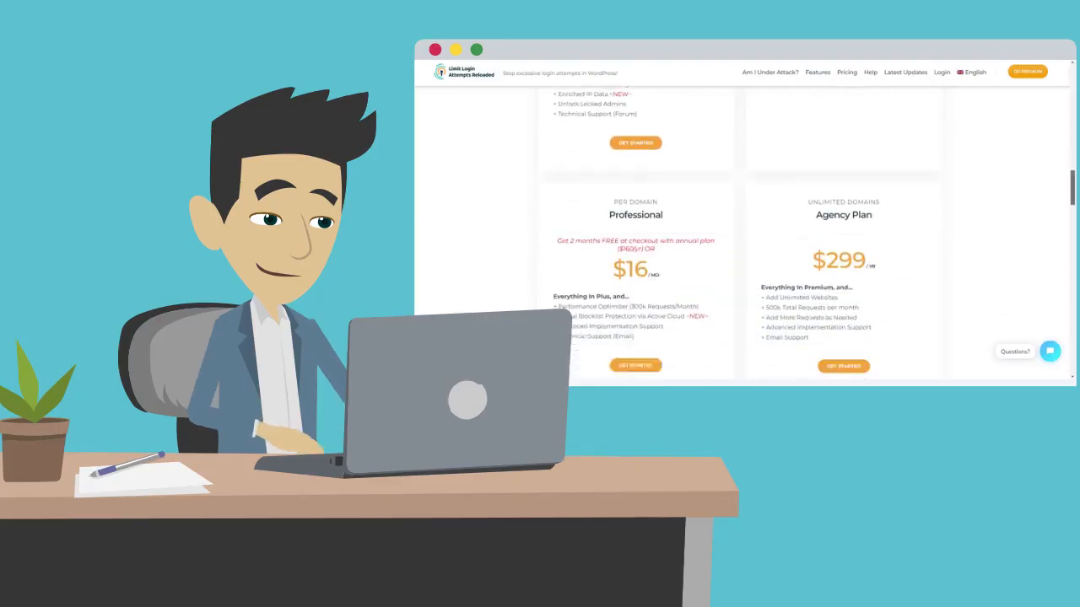
scroll(down, 3)
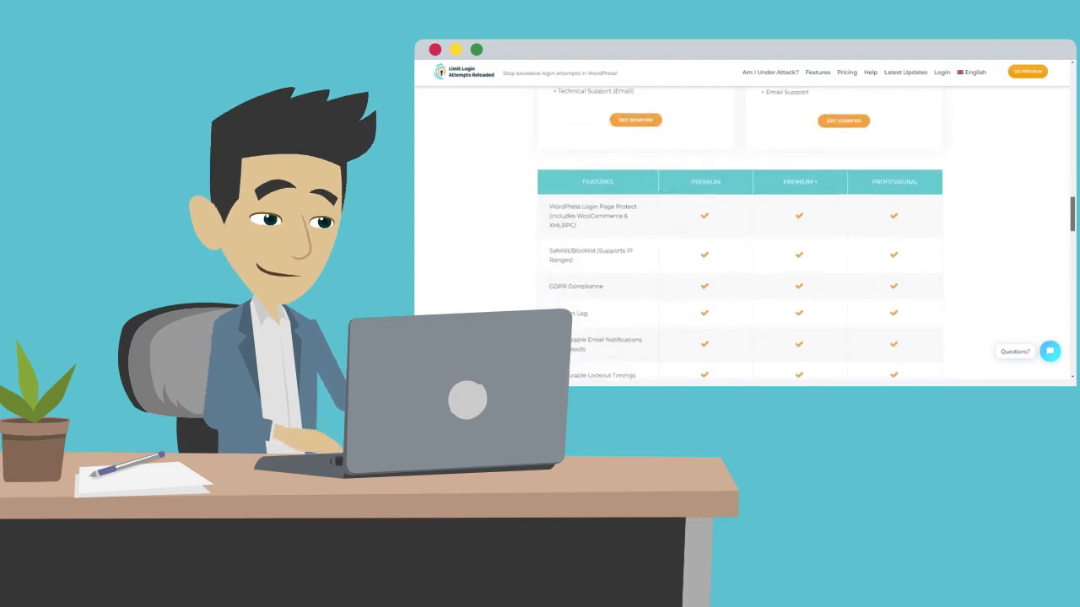
scroll(down, 3)
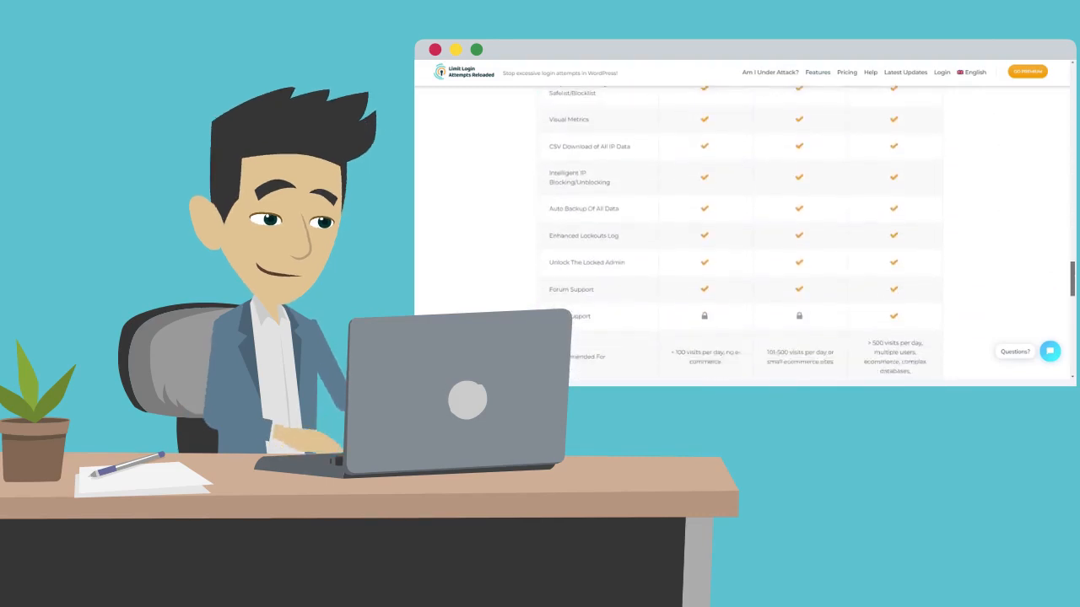
scroll(down, 3)
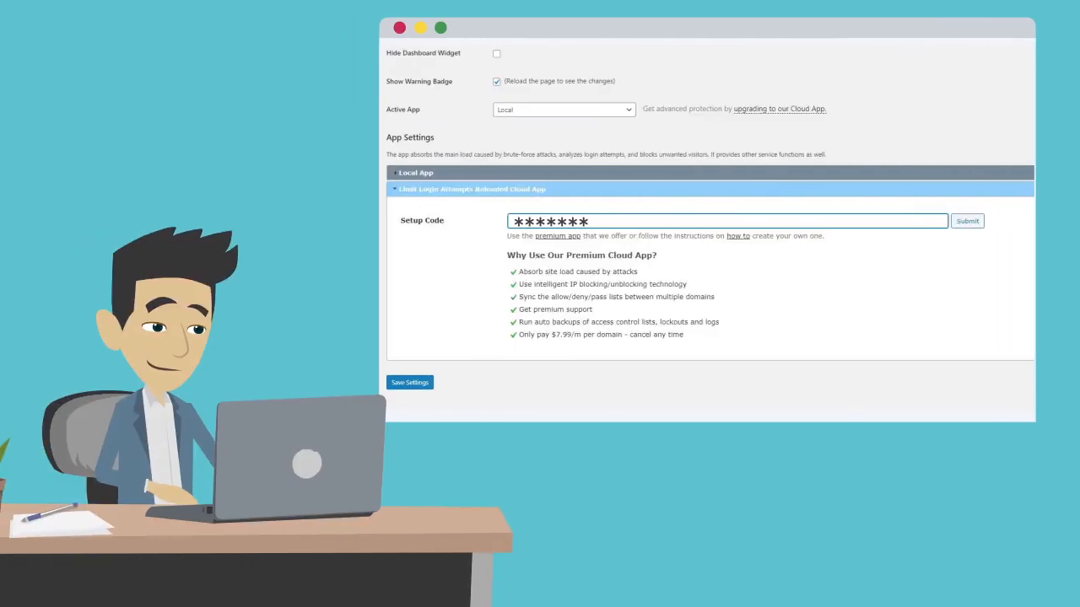
Step: Enter the Cloud App setup code into the Setup Code field
text(******)
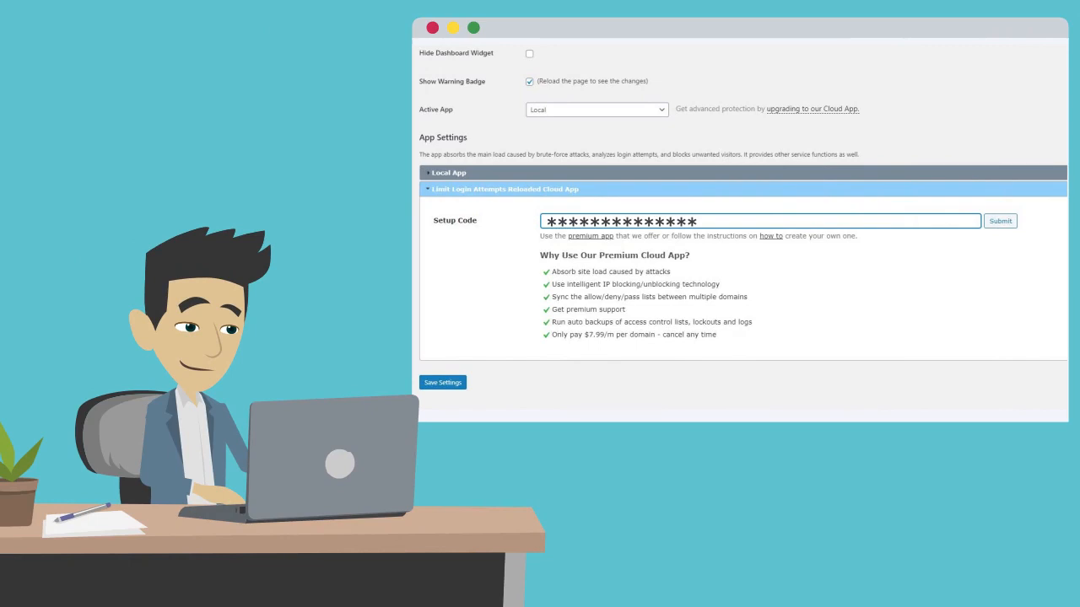
mouse_move(999, 221)
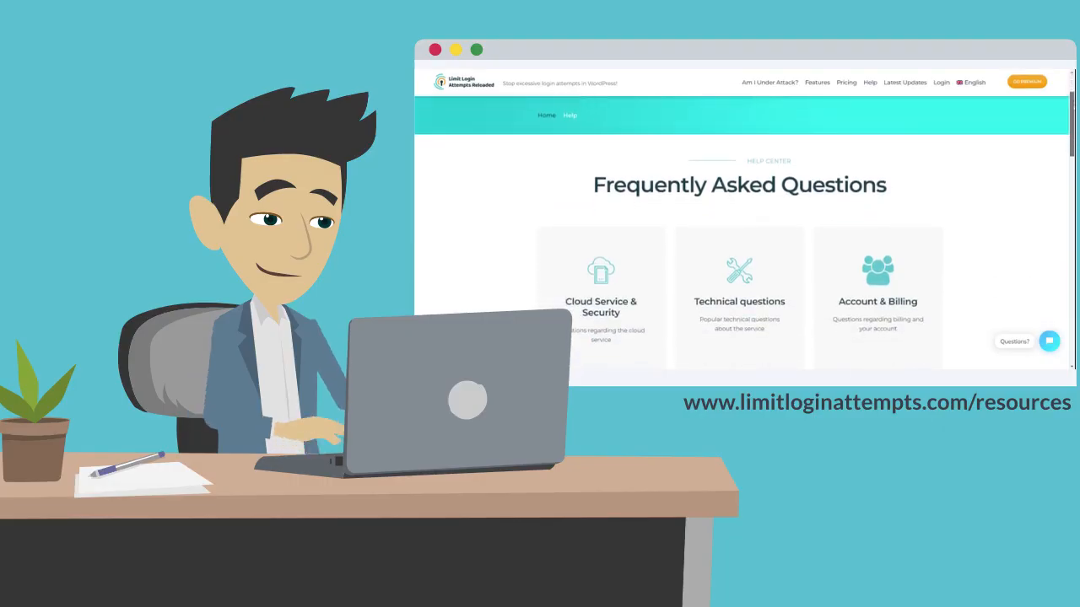
scroll(down, 3)
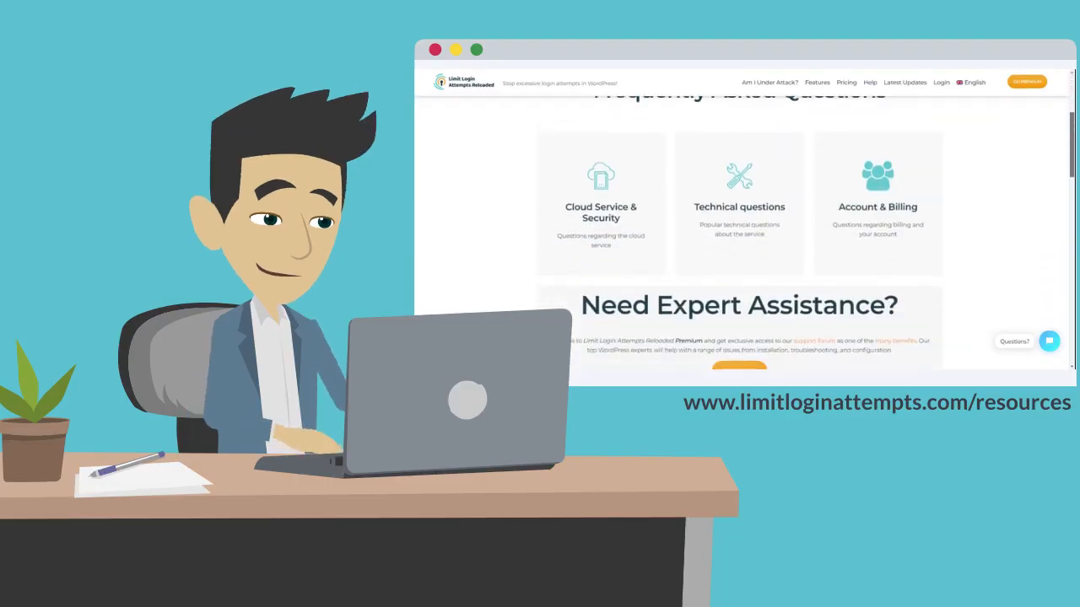
scroll(down, 3)
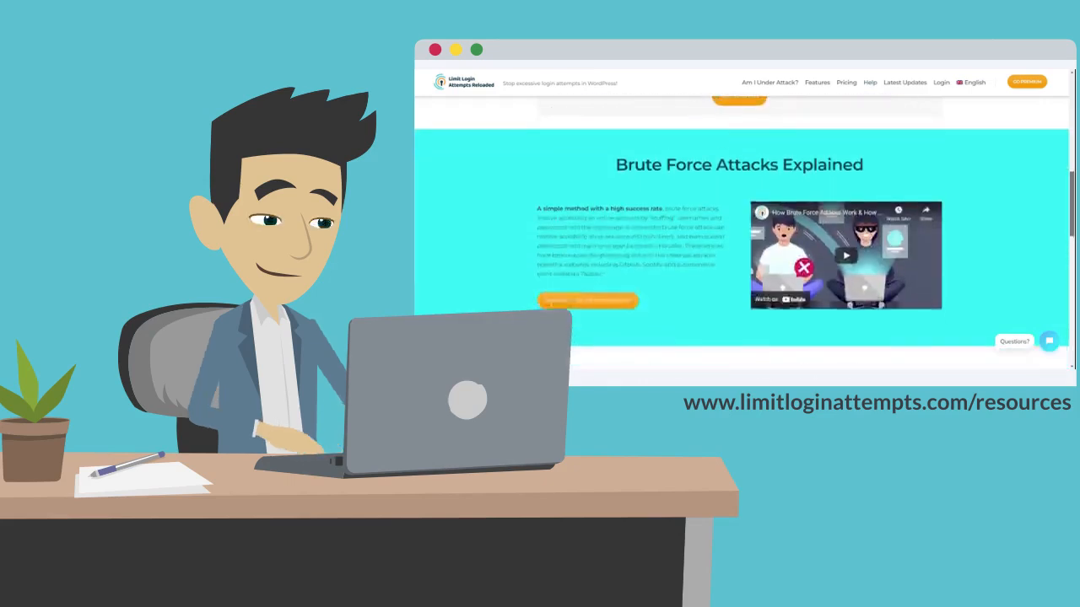
scroll(down, 3)
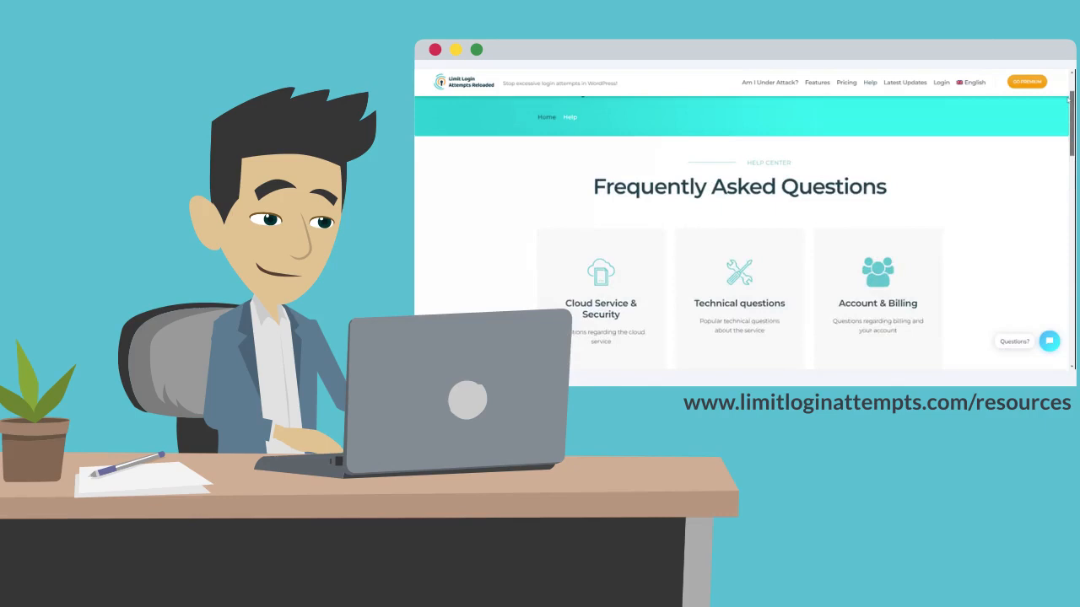
scroll(down, 3)
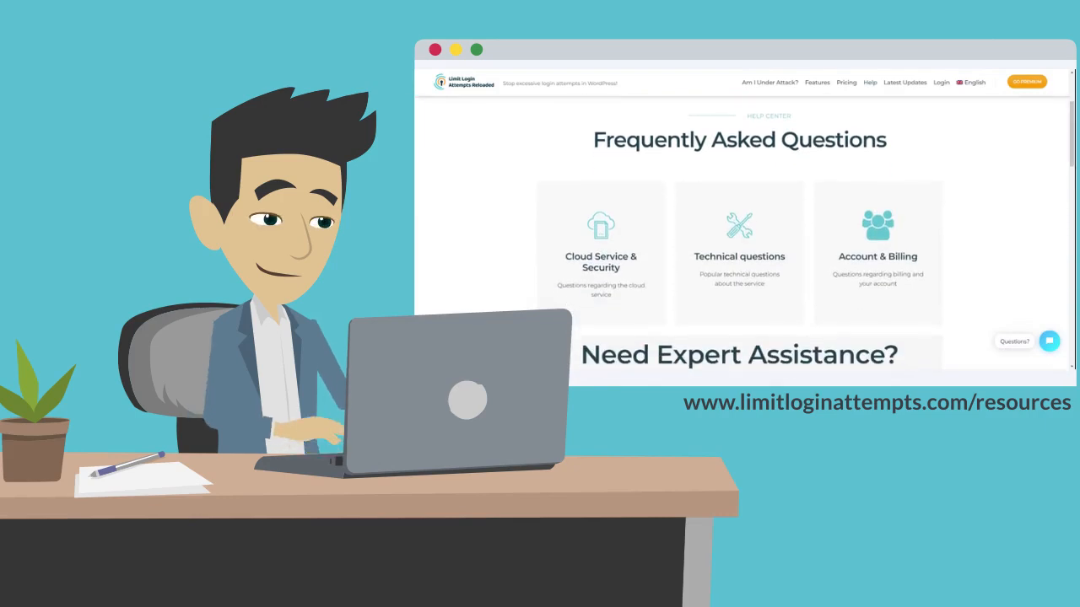